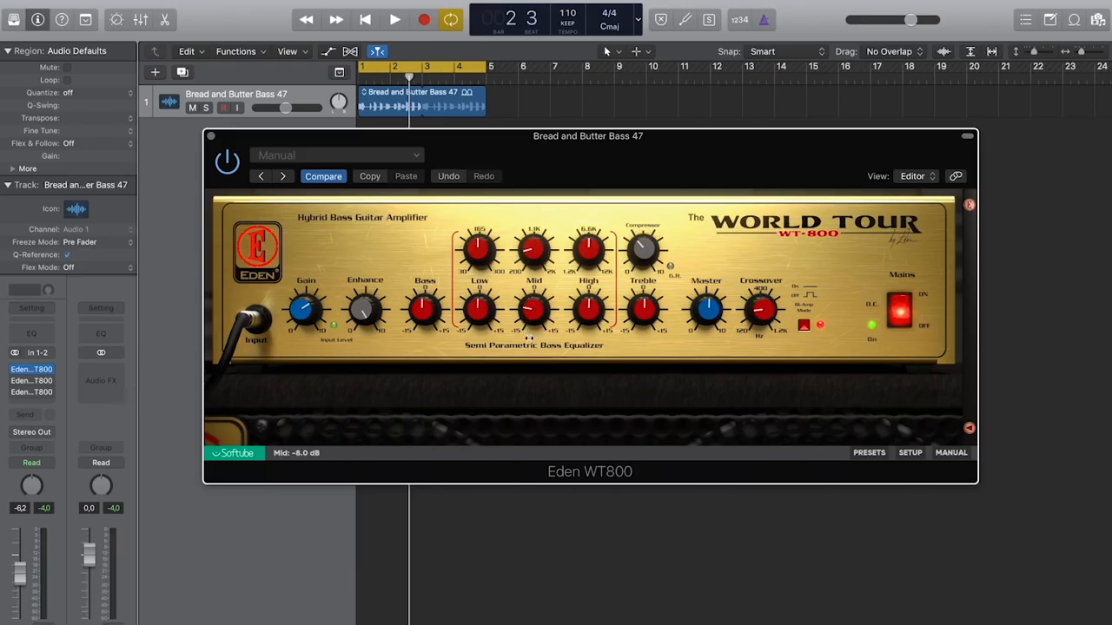
Show the Eden WT800's extended cabinet and channel mixer section.
left_click(803, 327)
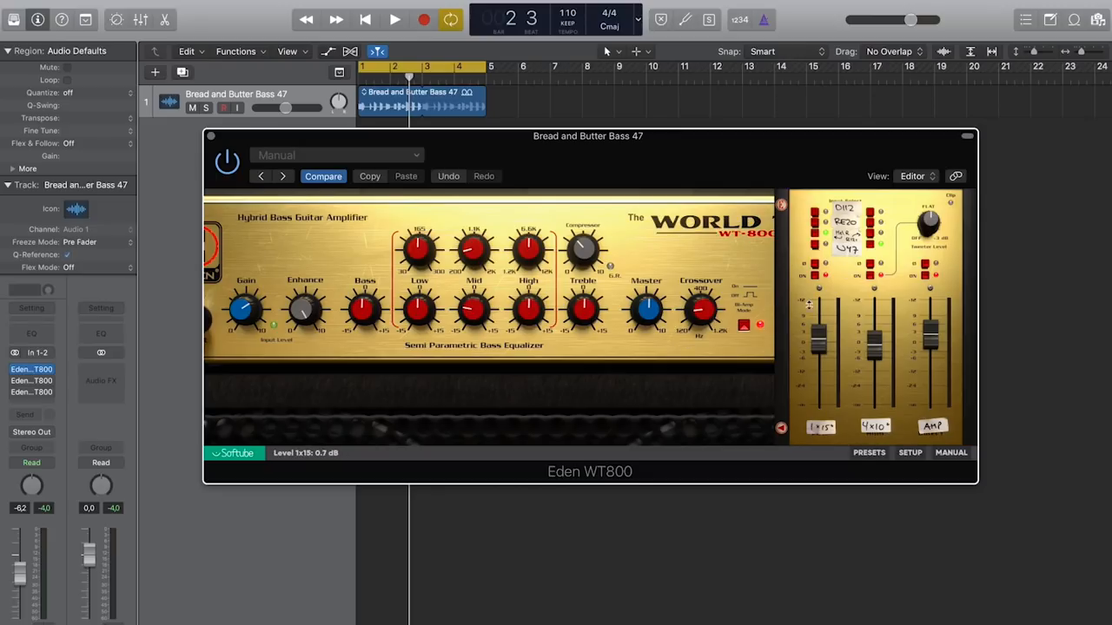
Switch on the 4x10 and 1x15 cabinets in the WT800 cab section.
left_click(813, 252)
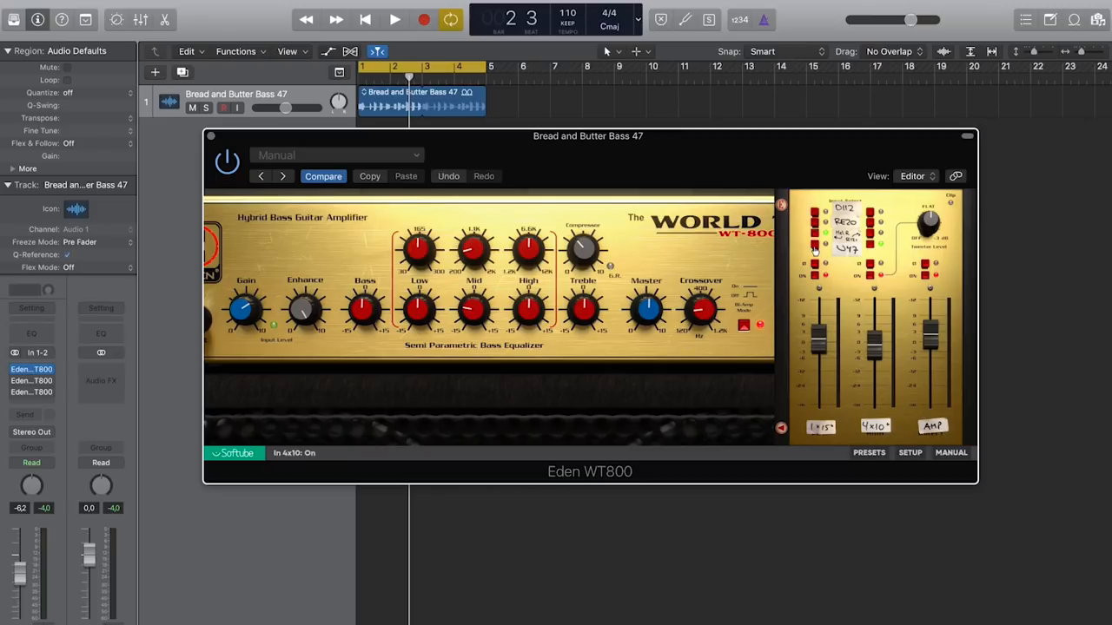
mouse_move(849, 253)
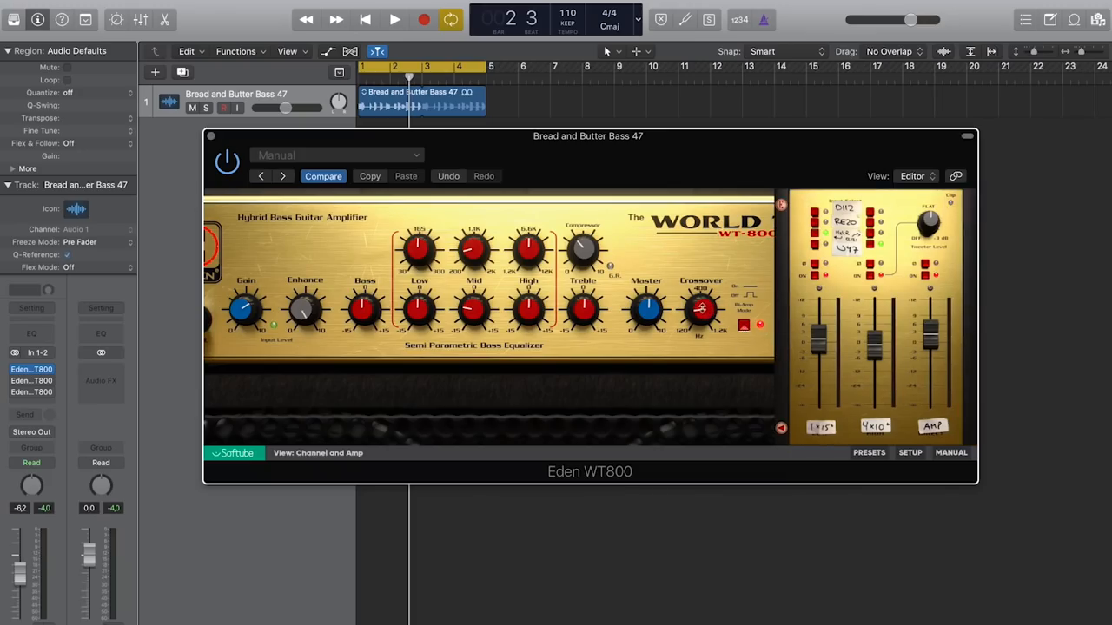
left_click(392, 19)
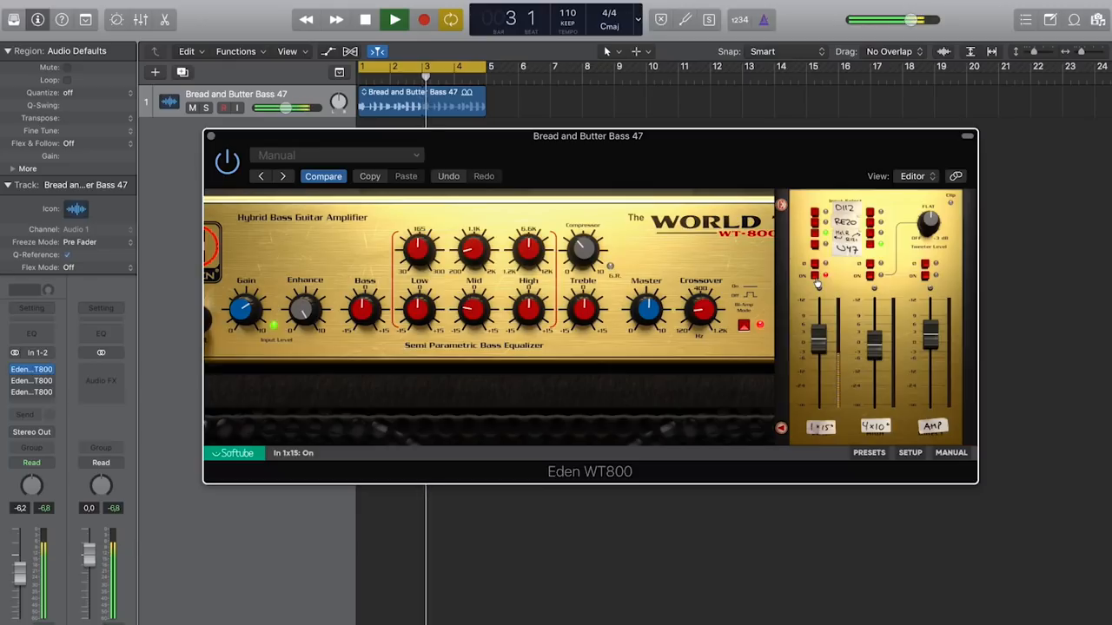
left_click_drag(876, 330, 876, 347)
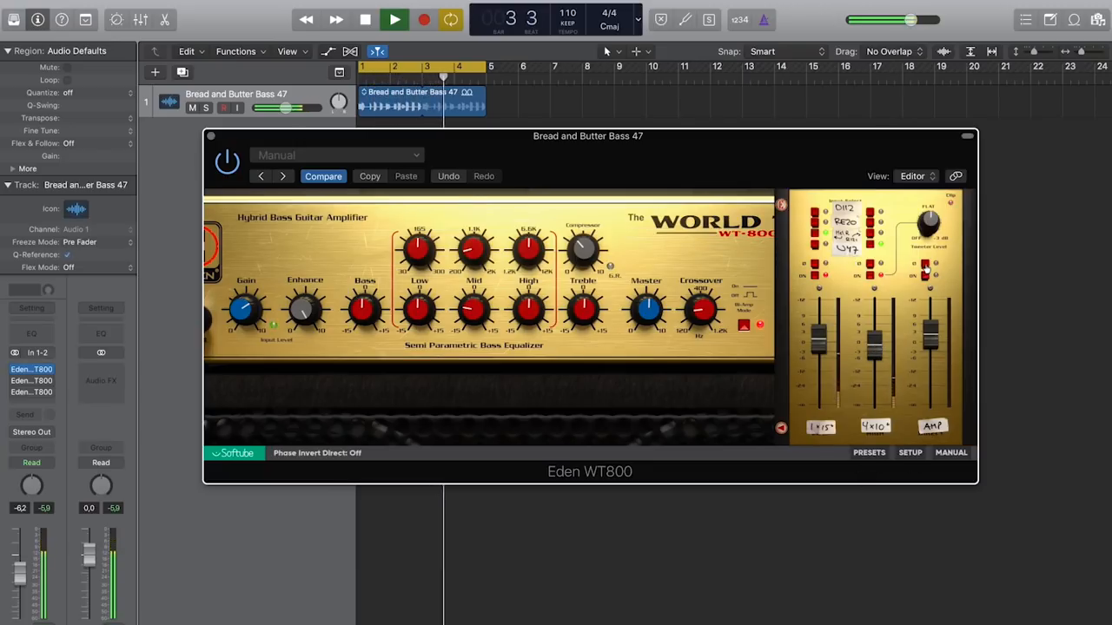
left_click(924, 278)
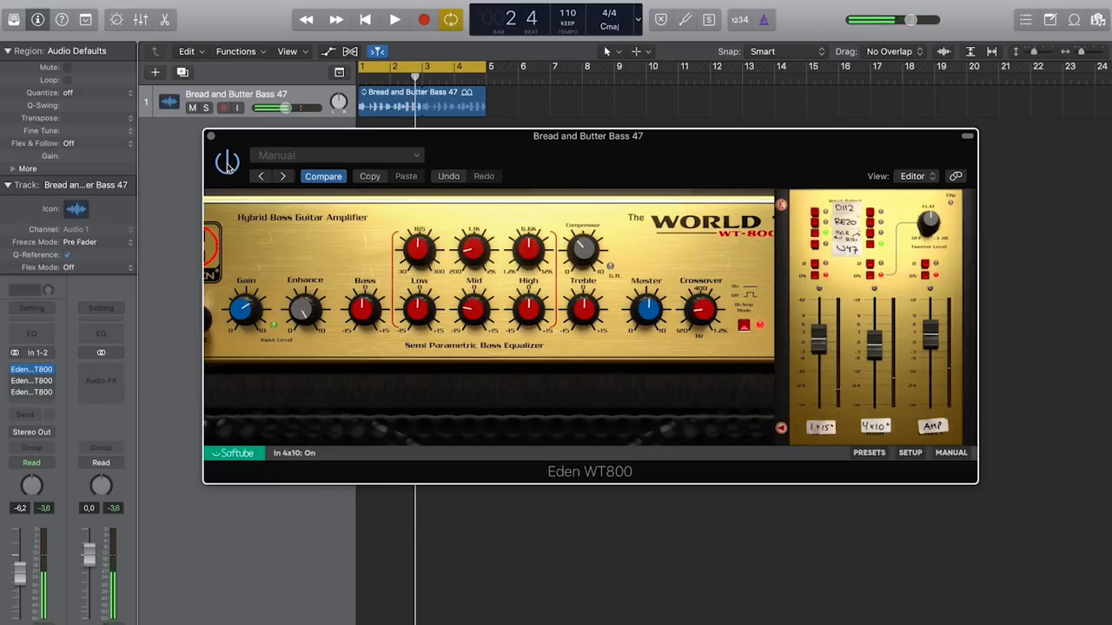
left_click(393, 19)
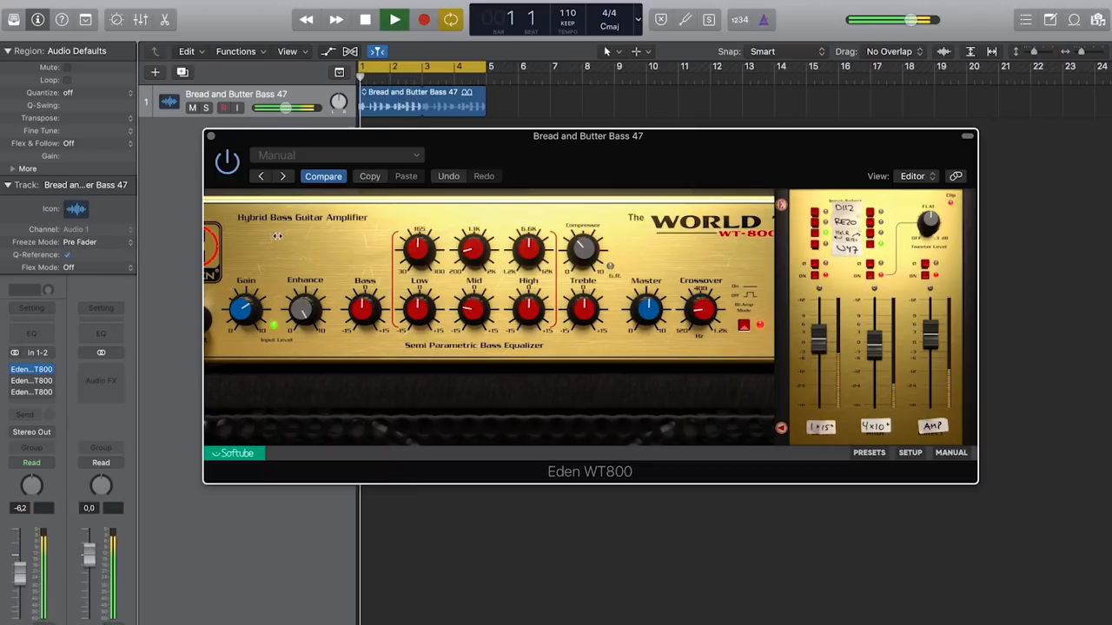
left_click(392, 19)
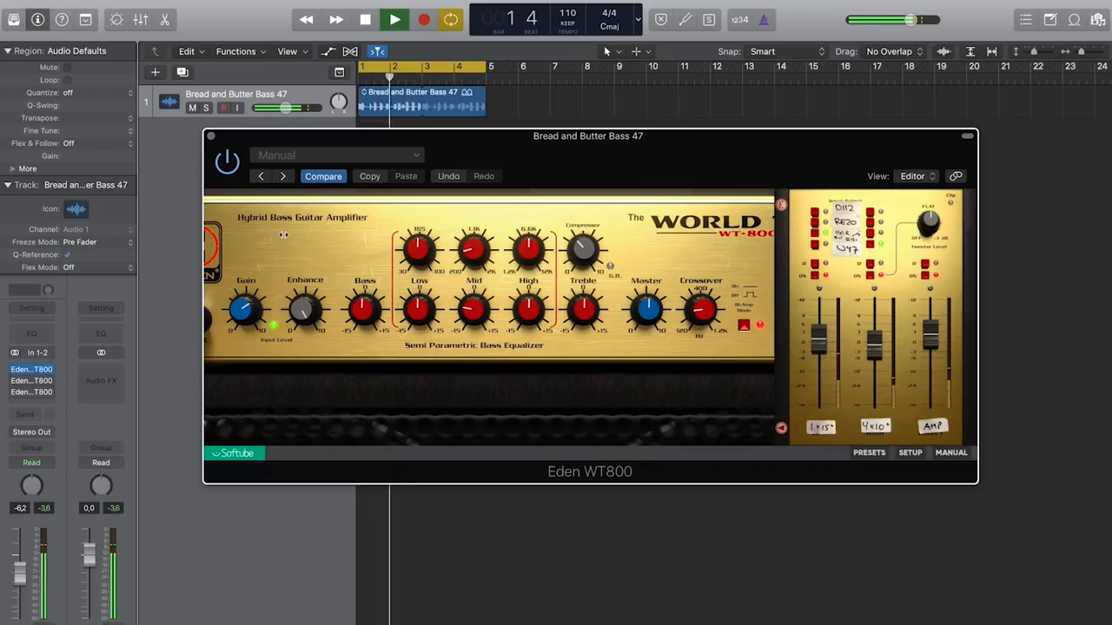